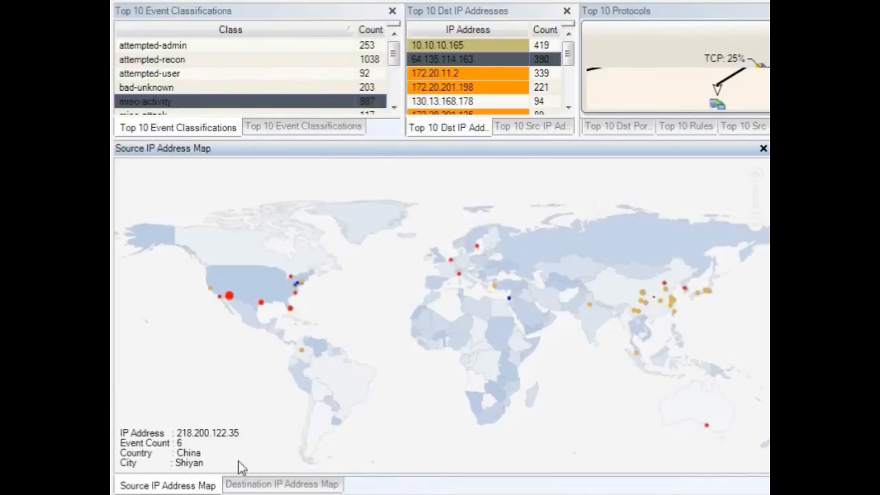
{"action": "mouse_move", "coordinate": [191, 451]}
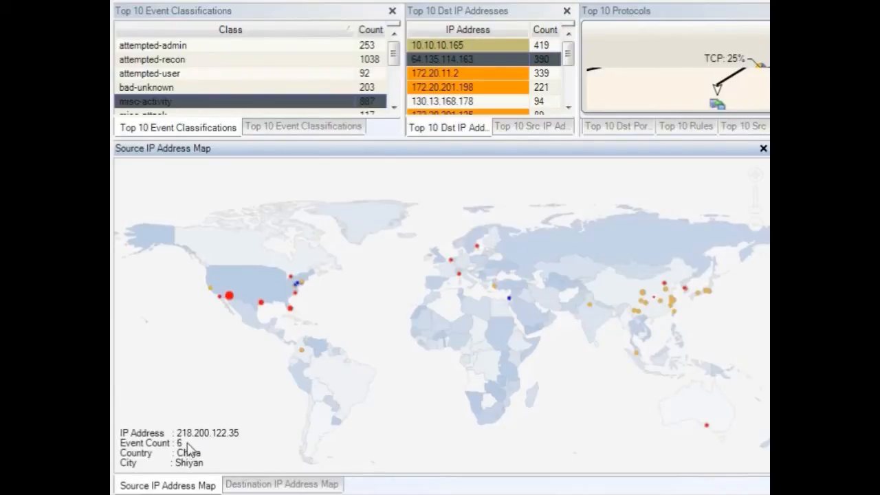
{"action": "mouse_move", "coordinate": [657, 306]}
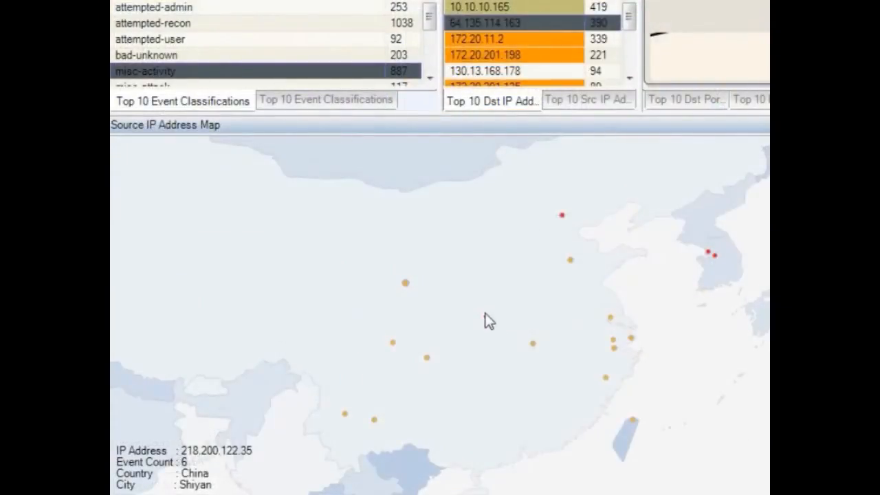
- Right-click attacker 218.200.122.35 on the China map to bring up its actions
{"action": "right_click", "coordinate": [489, 321]}
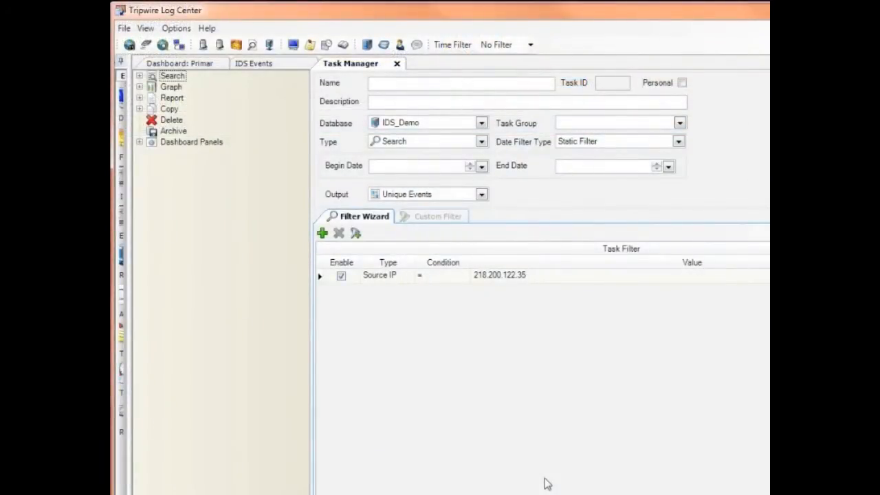
{"action": "mouse_move", "coordinate": [503, 365]}
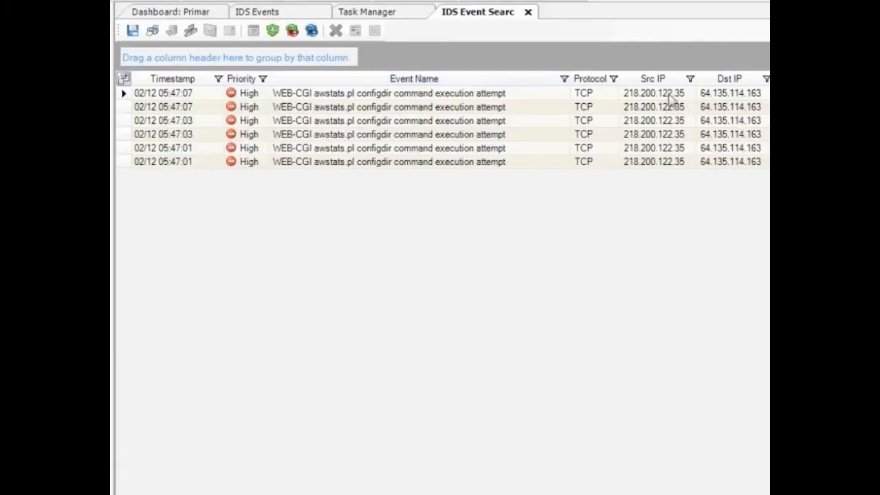
{"action": "mouse_move", "coordinate": [742, 98]}
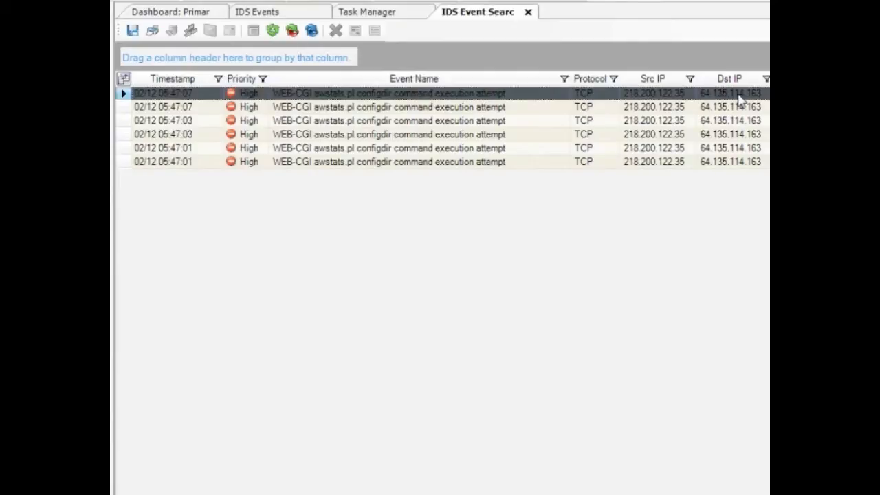
- Run an Internet Tools NSLookup on 64.135.114.163, resolving florida.fluentusa.com
{"action": "right_click", "coordinate": [735, 93]}
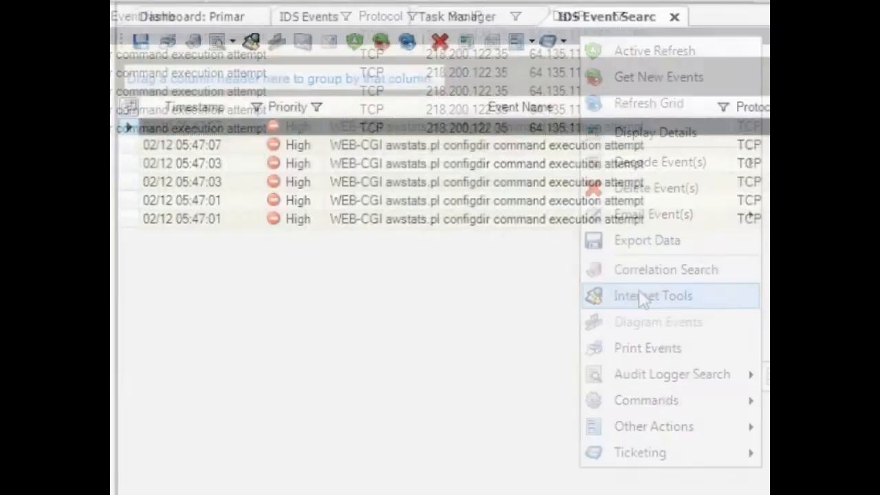
{"action": "left_click", "coordinate": [652, 295]}
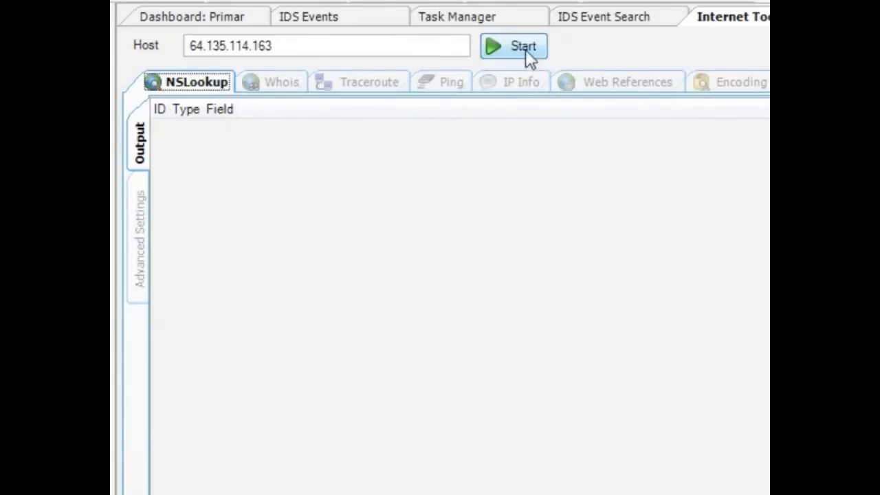
{"action": "left_click", "coordinate": [514, 46]}
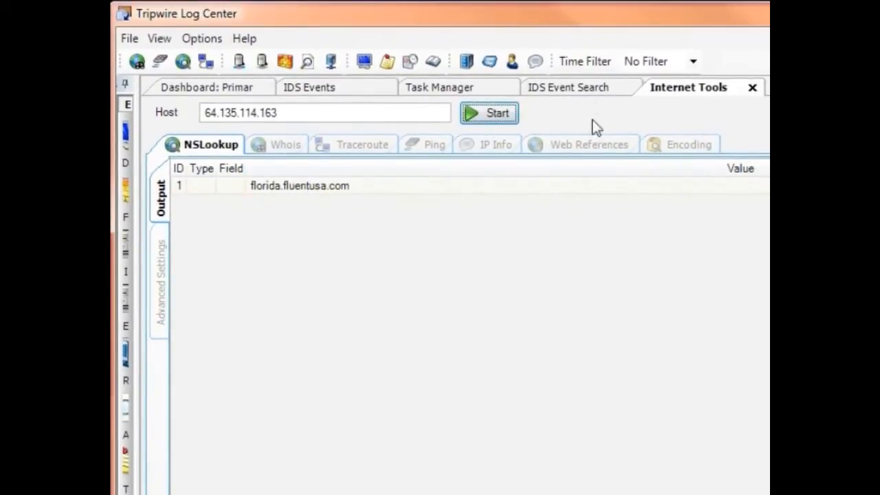
{"action": "mouse_move", "coordinate": [327, 100]}
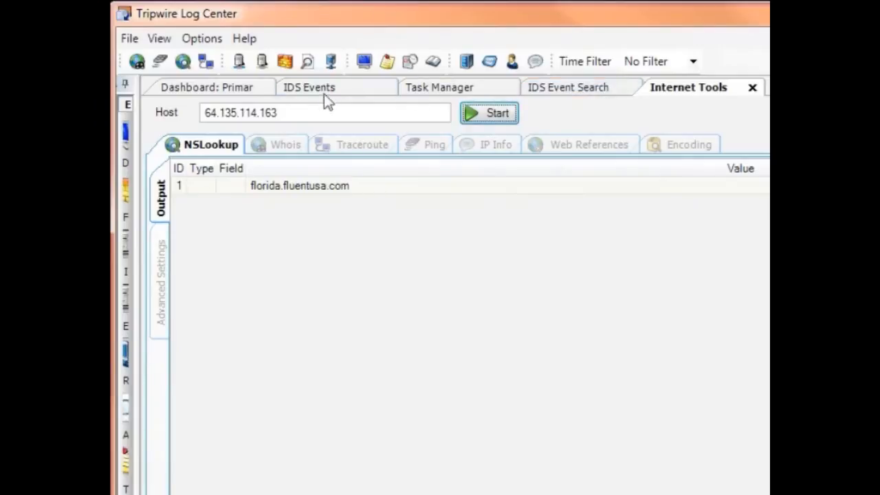
{"action": "mouse_move", "coordinate": [557, 111]}
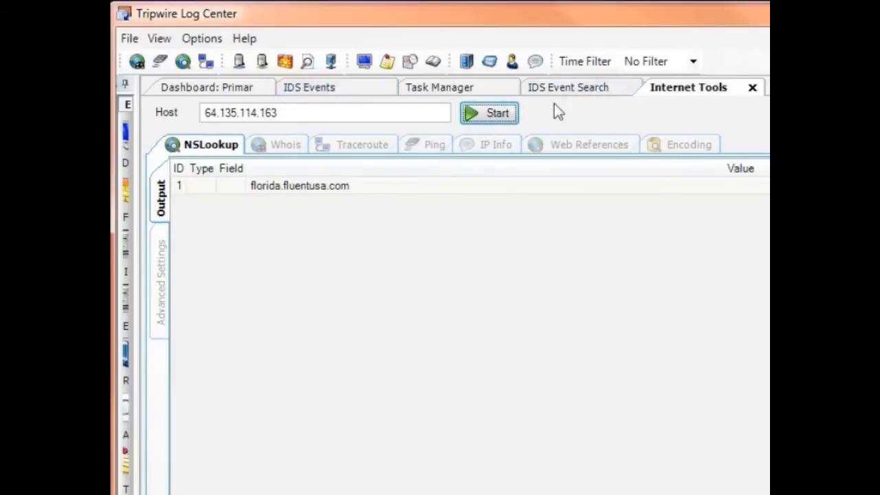
- Add a purple tag setting for 64.135.114.163 described 'this is my host'
{"action": "left_click", "coordinate": [568, 87]}
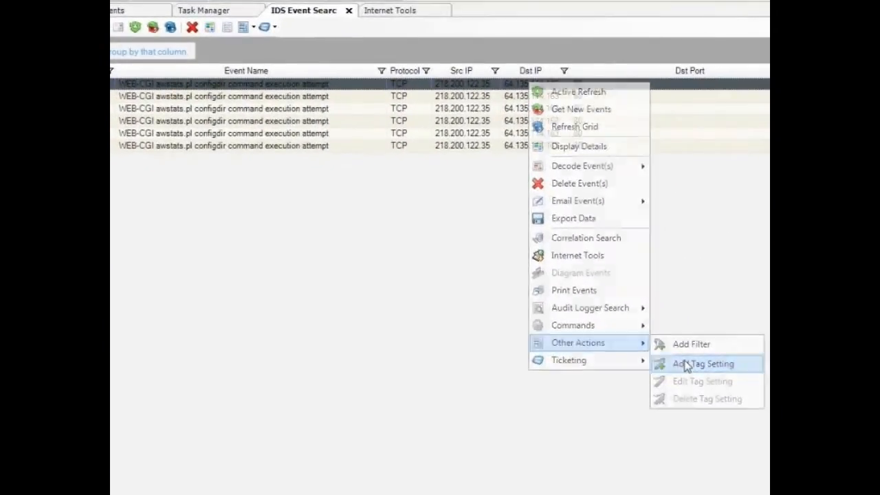
{"action": "left_click", "coordinate": [703, 364]}
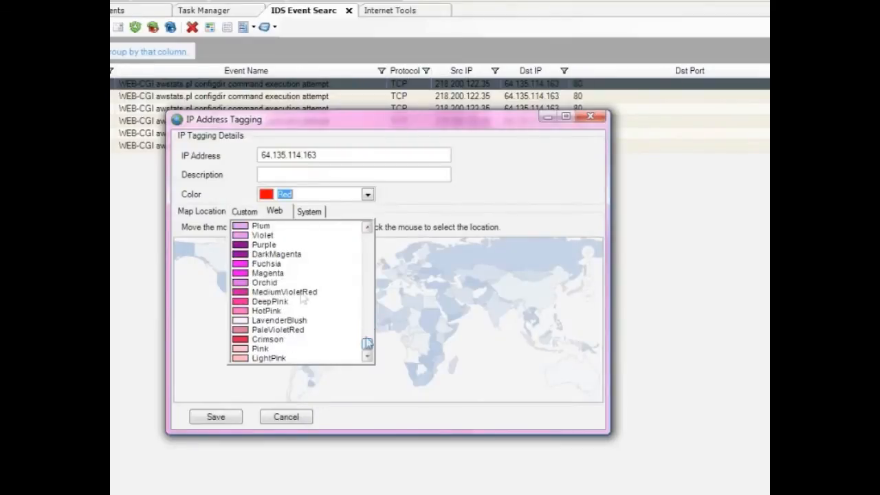
{"action": "left_click", "coordinate": [264, 244]}
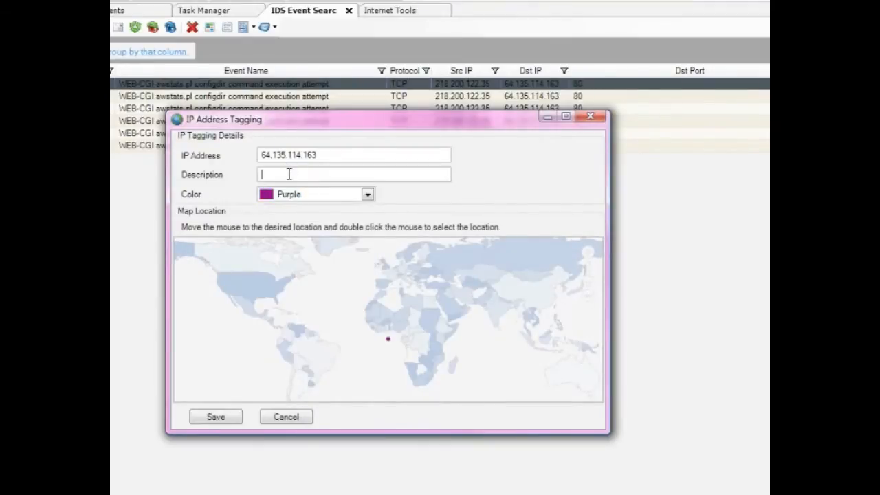
{"action": "type", "text": "this is m"}
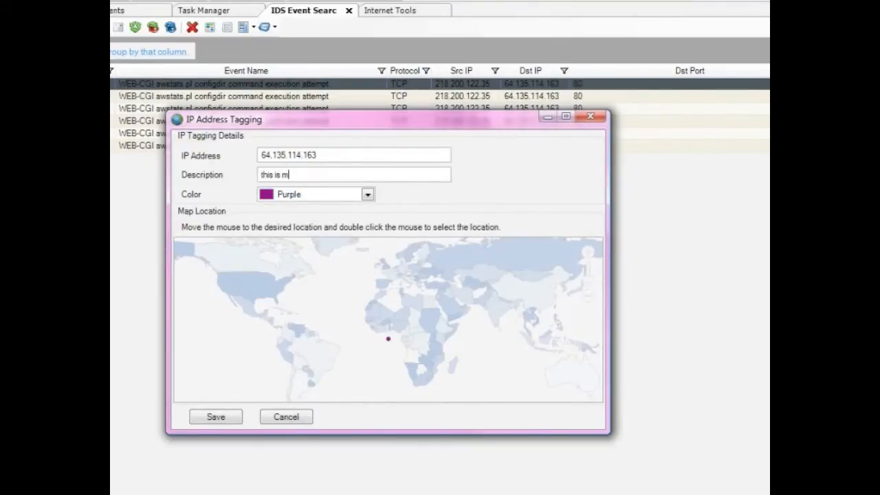
{"action": "type", "text": "y host"}
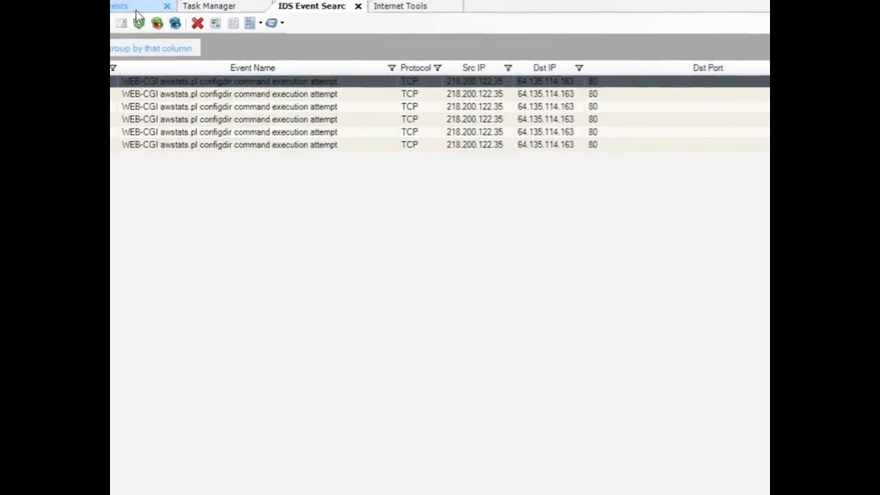
- Return to the dashboard and switch from Top 10 Dst to Top 10 Src IP Addresses
{"action": "left_click", "coordinate": [116, 5]}
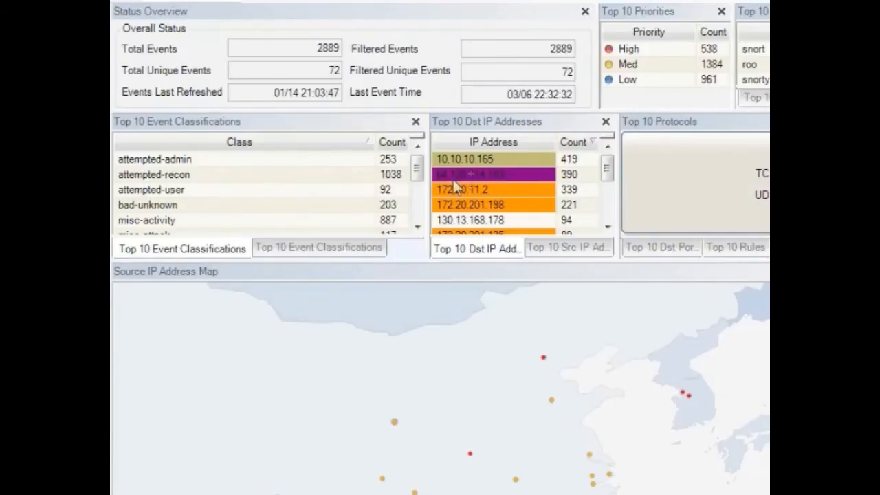
{"action": "mouse_move", "coordinate": [525, 182]}
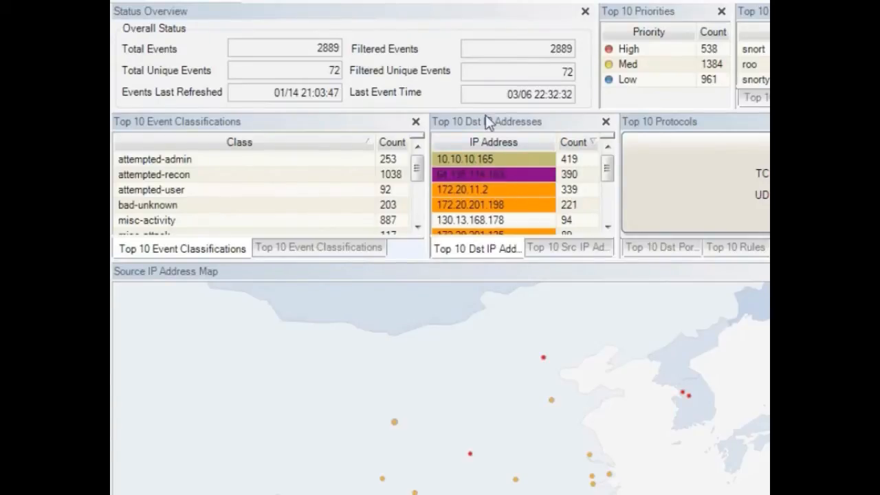
{"action": "mouse_move", "coordinate": [574, 182]}
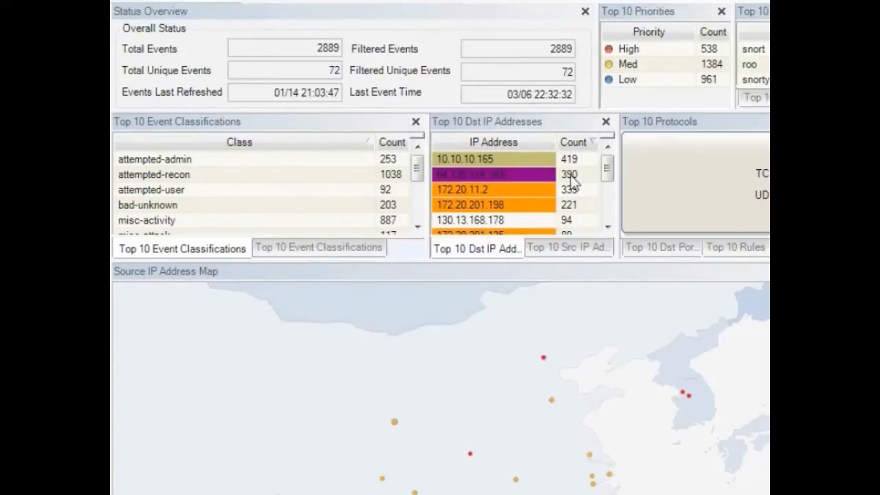
{"action": "mouse_move", "coordinate": [568, 248]}
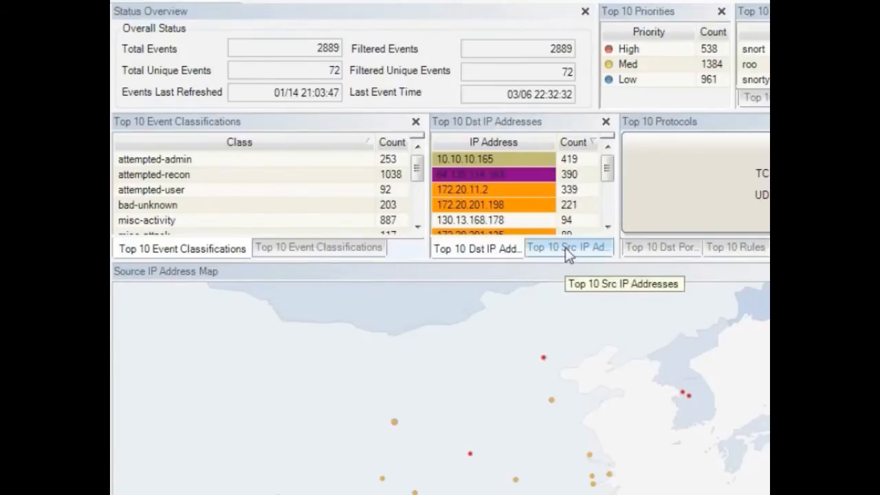
{"action": "left_click", "coordinate": [568, 248]}
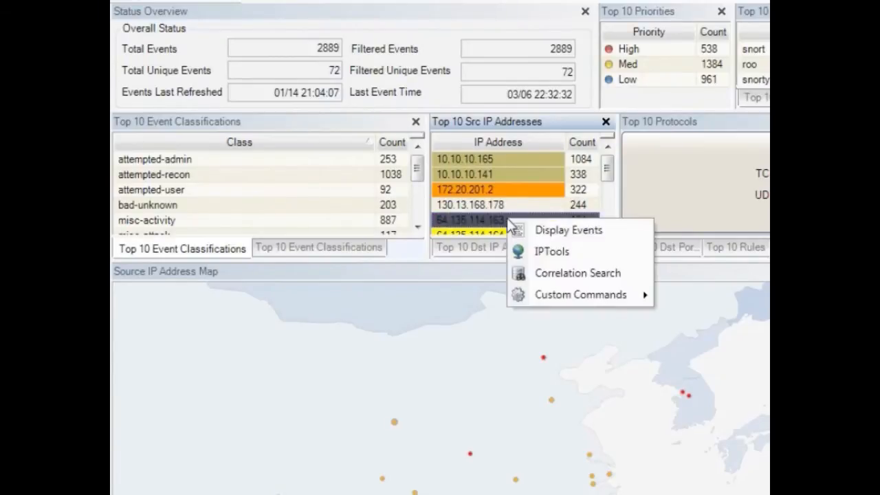
{"action": "left_click", "coordinate": [568, 230]}
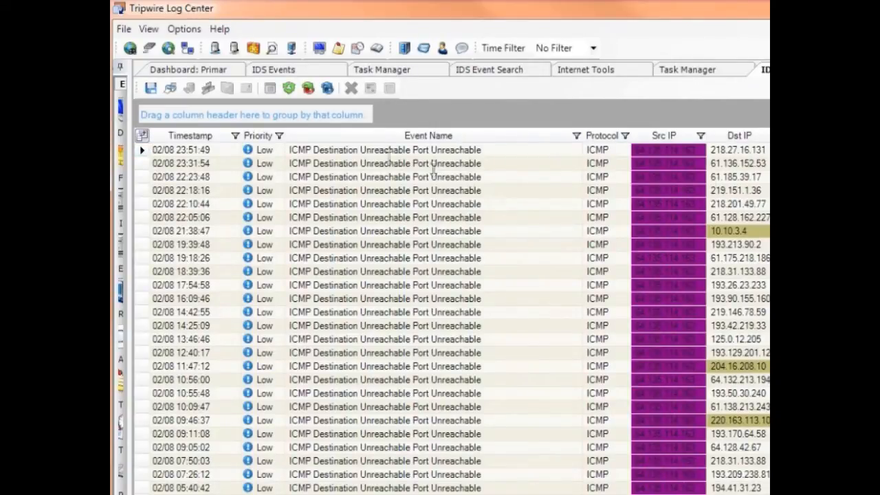
- Save the event list column layout and sort events by destination IP, highest first
{"action": "left_click", "coordinate": [151, 88]}
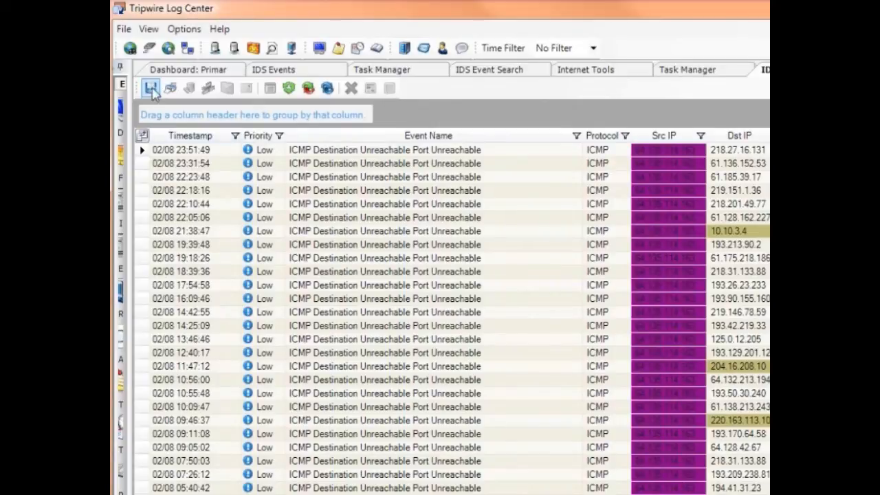
{"action": "mouse_move", "coordinate": [151, 88]}
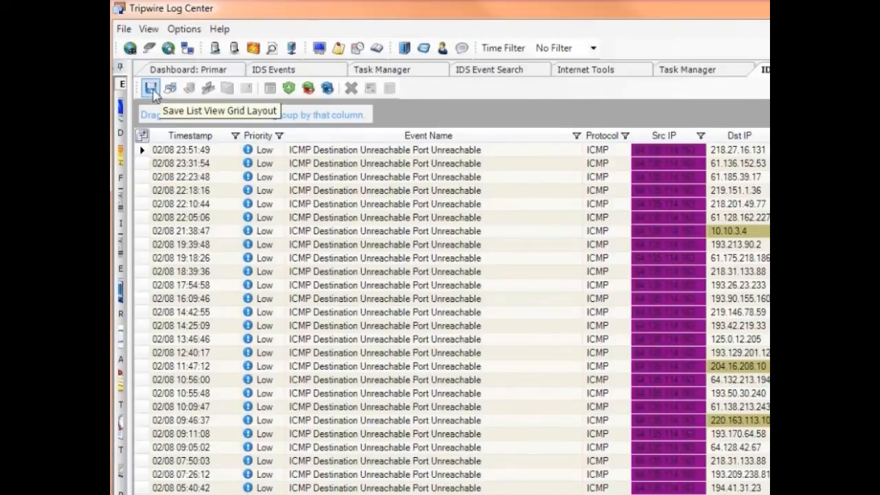
{"action": "mouse_move", "coordinate": [208, 87]}
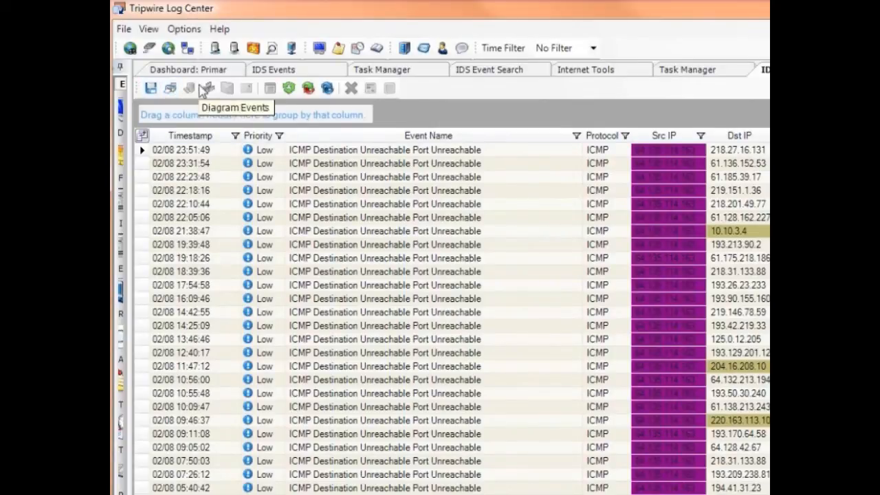
{"action": "mouse_move", "coordinate": [256, 93]}
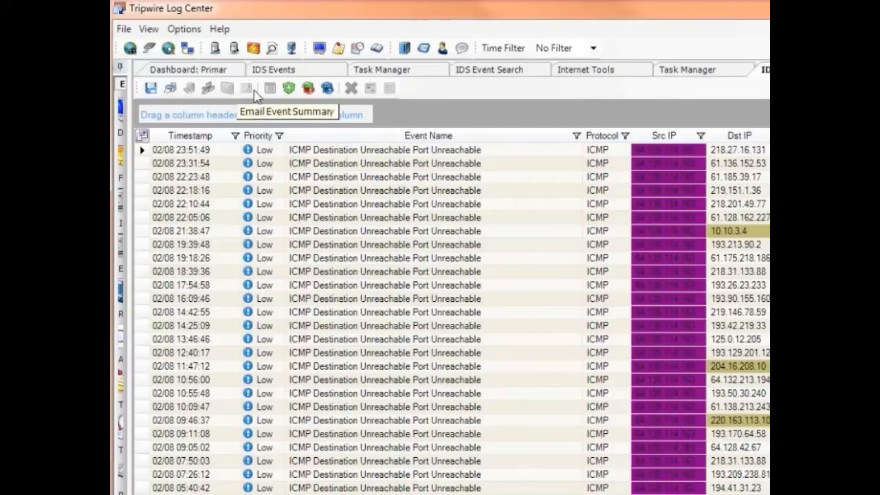
{"action": "mouse_move", "coordinate": [308, 88]}
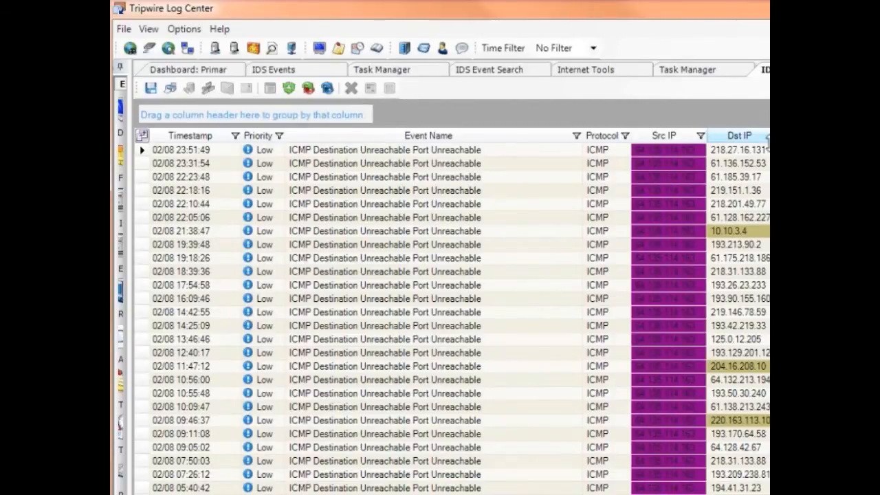
{"action": "left_click", "coordinate": [740, 135]}
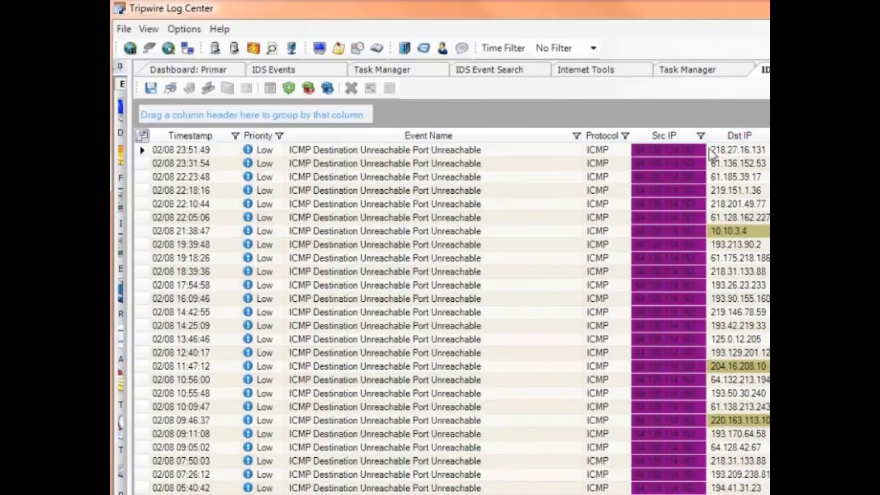
{"action": "mouse_move", "coordinate": [741, 158]}
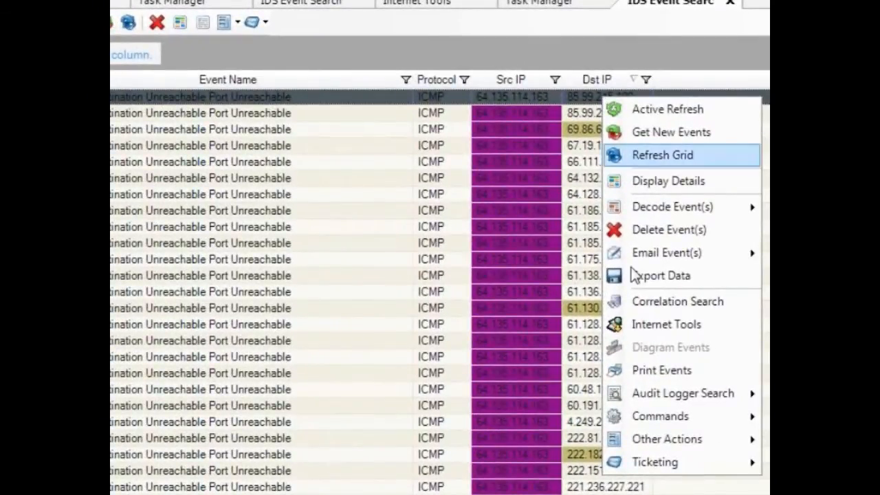
- Run an Audit Logger raw log search and select the source IP in its query
{"action": "left_click", "coordinate": [661, 155]}
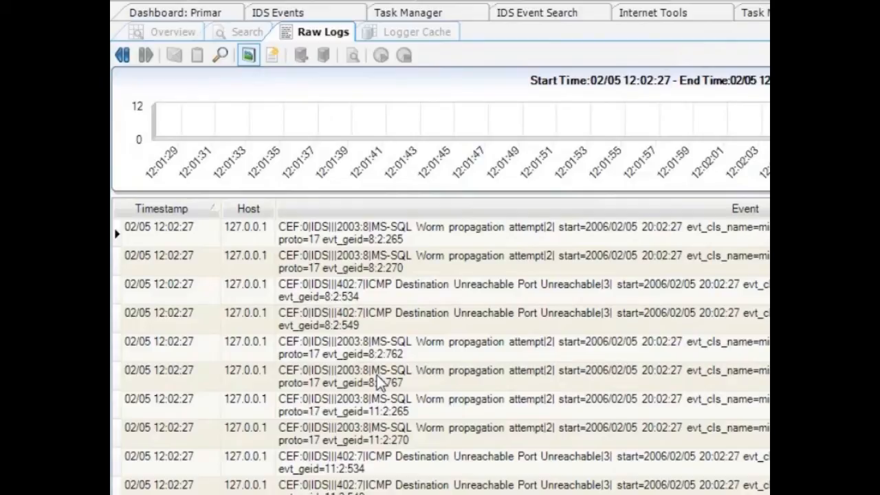
{"action": "left_click", "coordinate": [241, 31]}
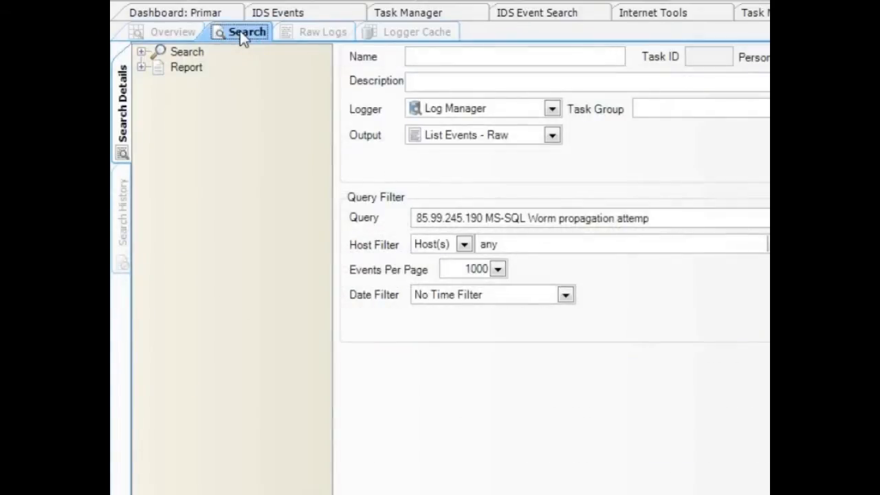
{"action": "double_click", "coordinate": [450, 218]}
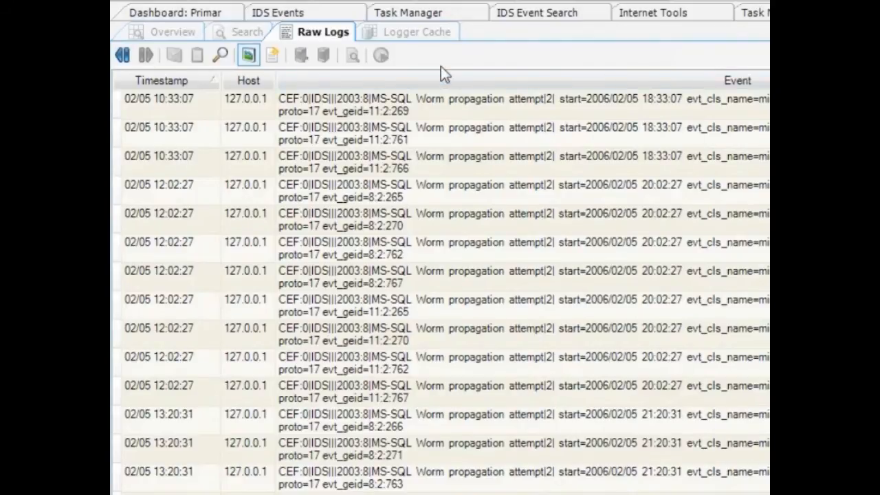
- Set the worm-attempt search output to List Events - Processed
{"action": "left_click", "coordinate": [246, 31]}
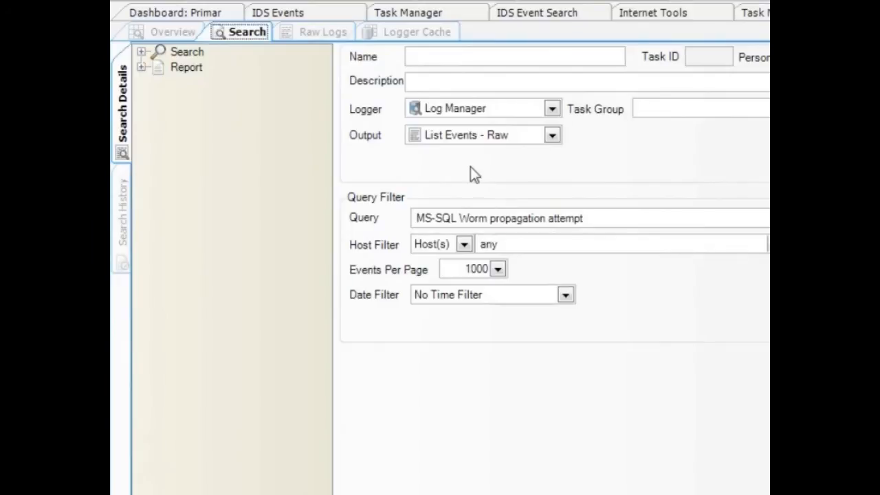
{"action": "left_click", "coordinate": [553, 134]}
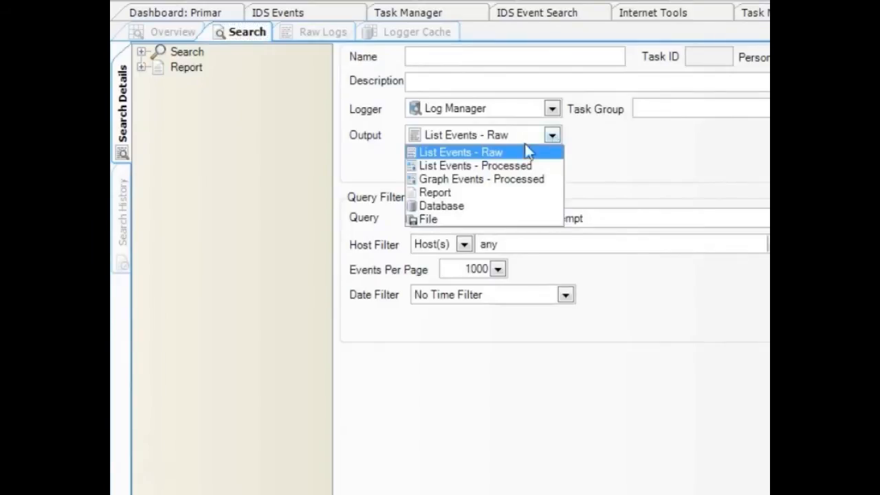
{"action": "mouse_move", "coordinate": [495, 166]}
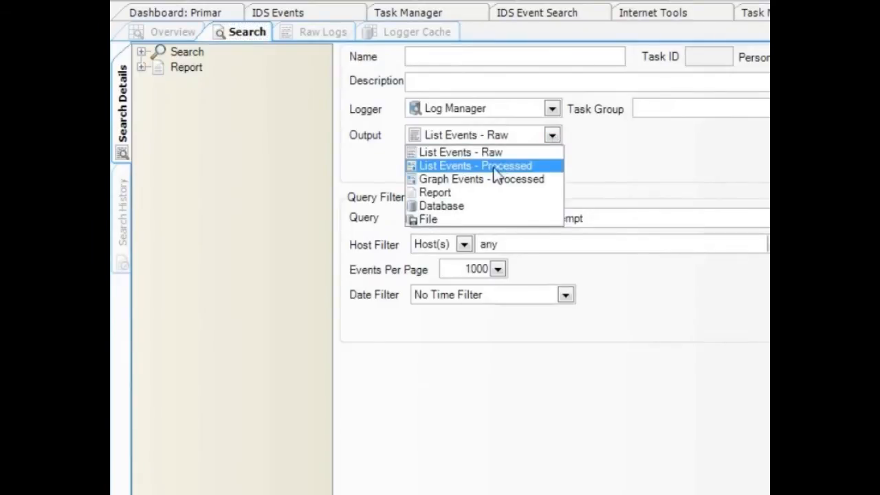
{"action": "left_click", "coordinate": [474, 165]}
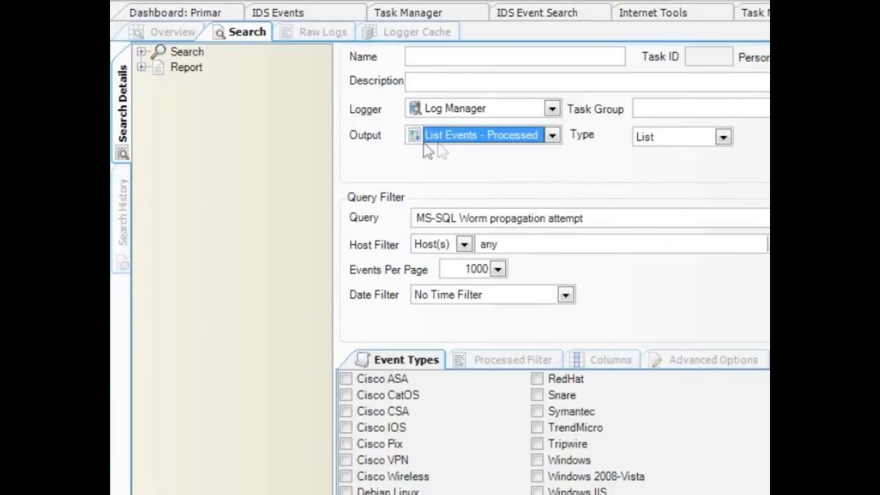
{"action": "mouse_move", "coordinate": [502, 150]}
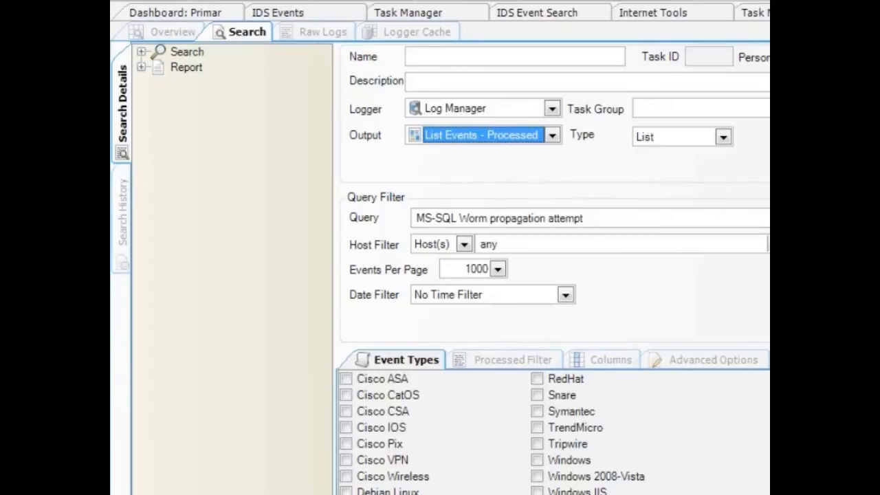
- Run the search to list processed worm events with IPs, port 1434 and protocol
{"action": "left_click", "coordinate": [124, 55]}
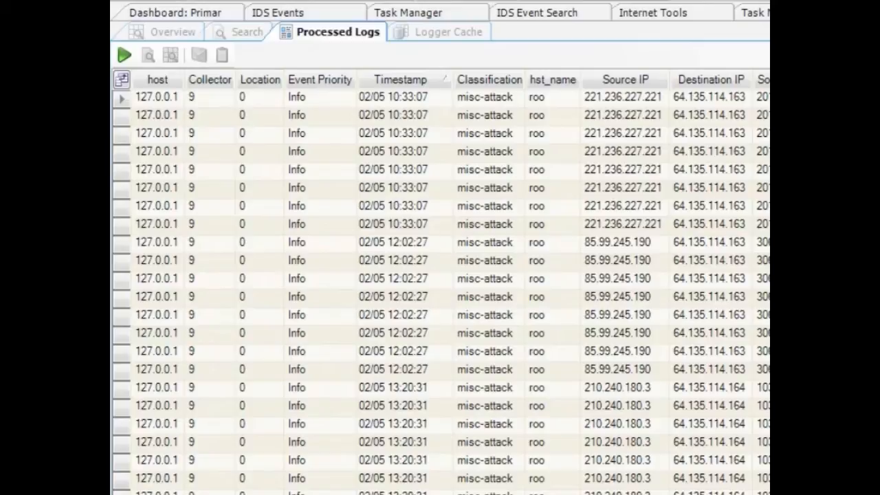
{"action": "mouse_move", "coordinate": [394, 114]}
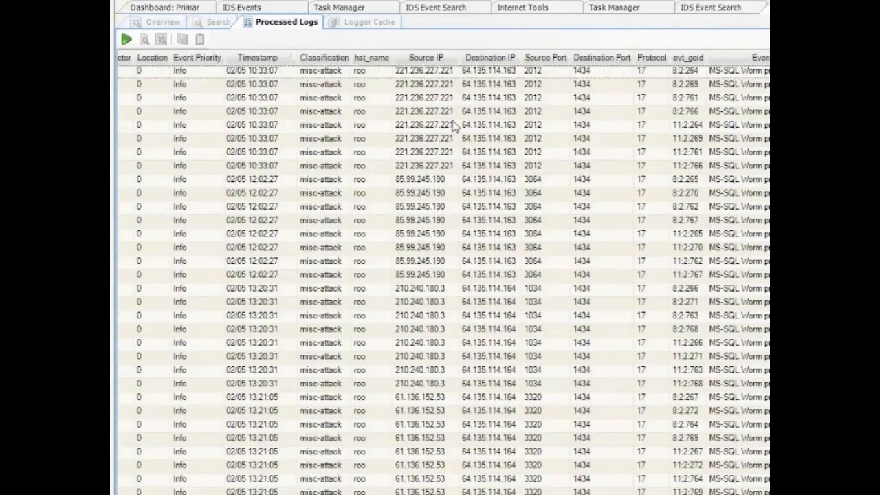
{"action": "mouse_move", "coordinate": [439, 76]}
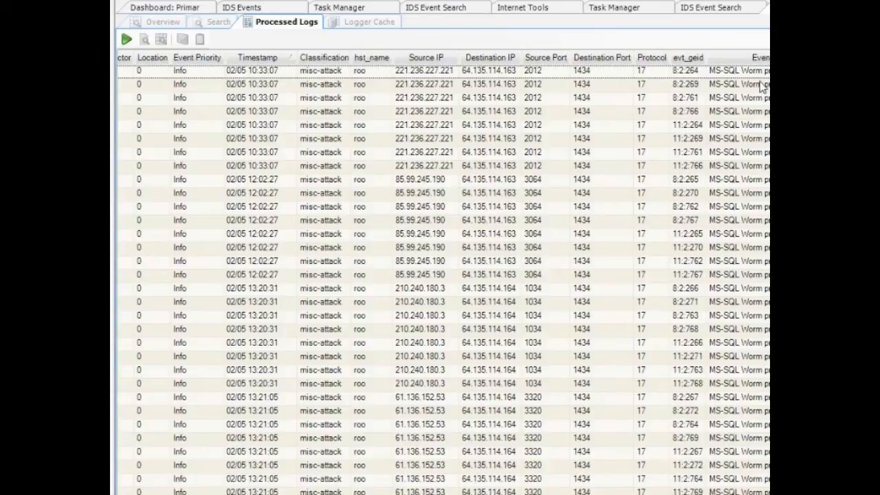
{"action": "mouse_move", "coordinate": [570, 242]}
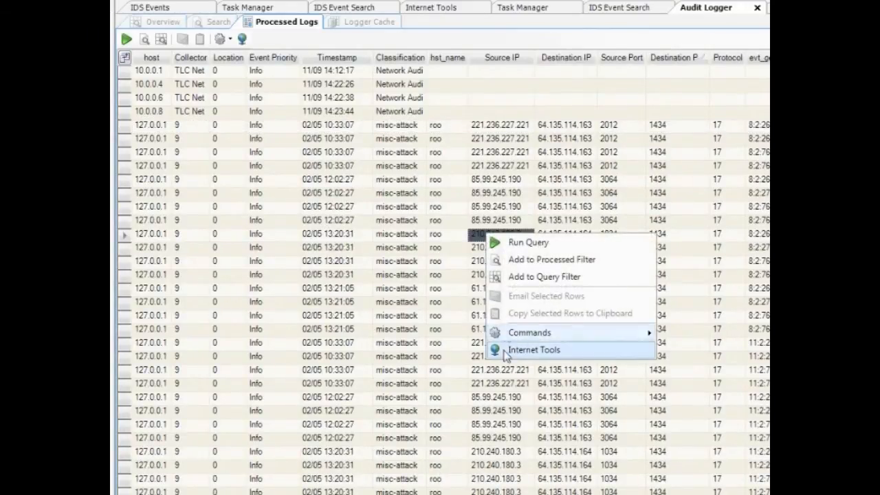
- Run NSLookup and a Traceroute on attacker 210.240.180.3
{"action": "left_click", "coordinate": [534, 350]}
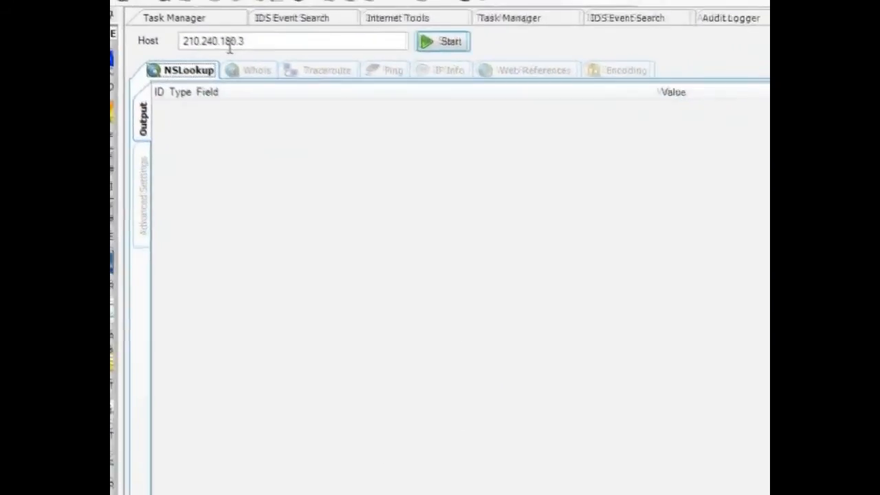
{"action": "left_click", "coordinate": [330, 75]}
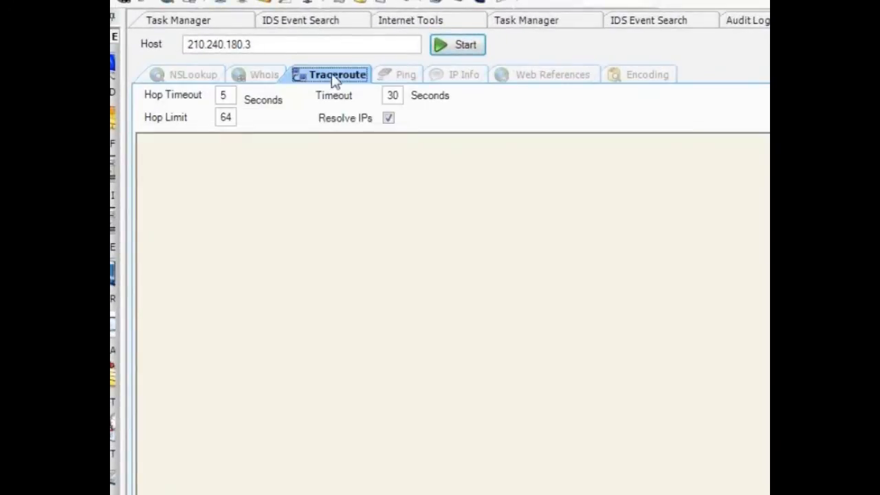
{"action": "left_click", "coordinate": [645, 74]}
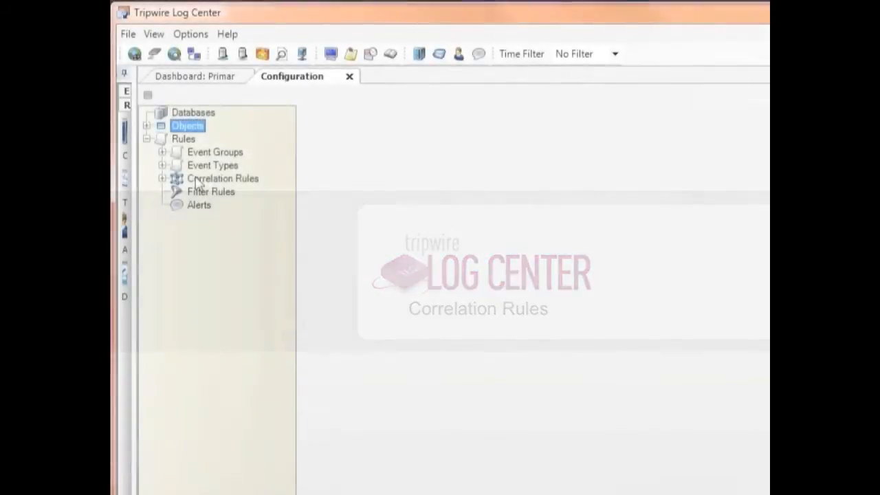
- List all 66 enabled correlation rules from the Configuration tree
{"action": "left_click", "coordinate": [223, 178]}
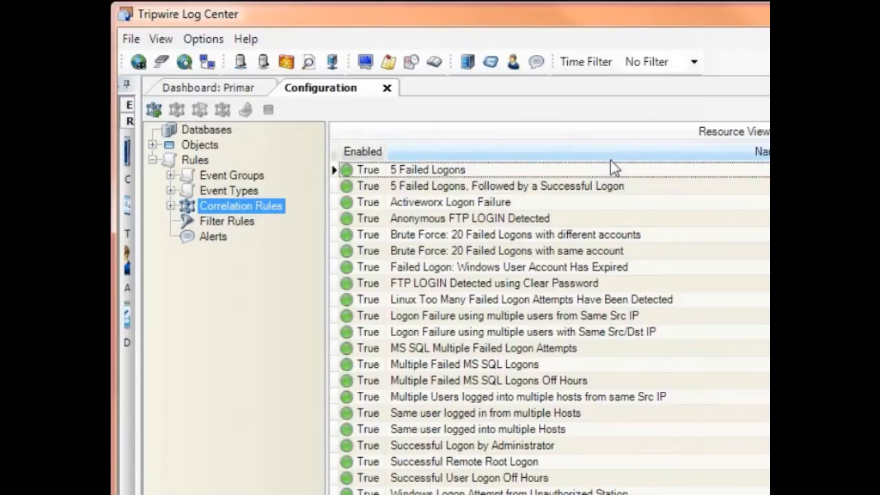
{"action": "mouse_move", "coordinate": [583, 177]}
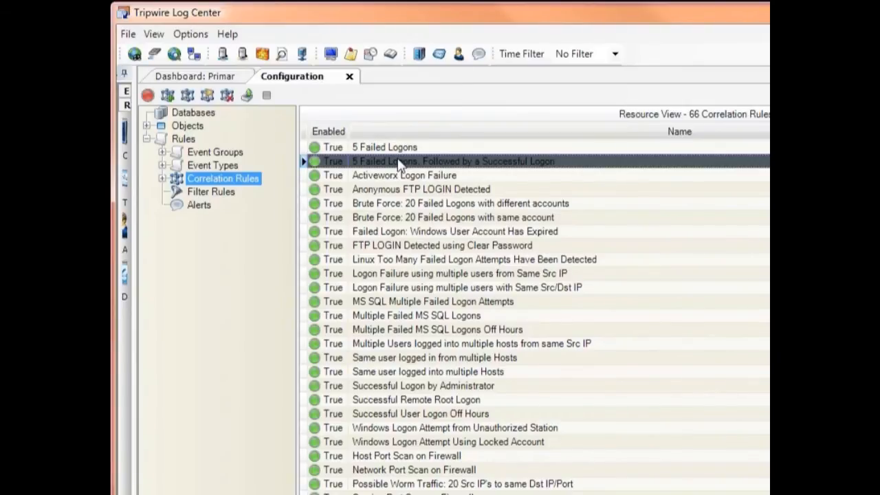
- Open the '5 Failed Logons, Followed by a Successful Logon' rule and switch its alert to Jim's Email Alert
{"action": "double_click", "coordinate": [454, 161]}
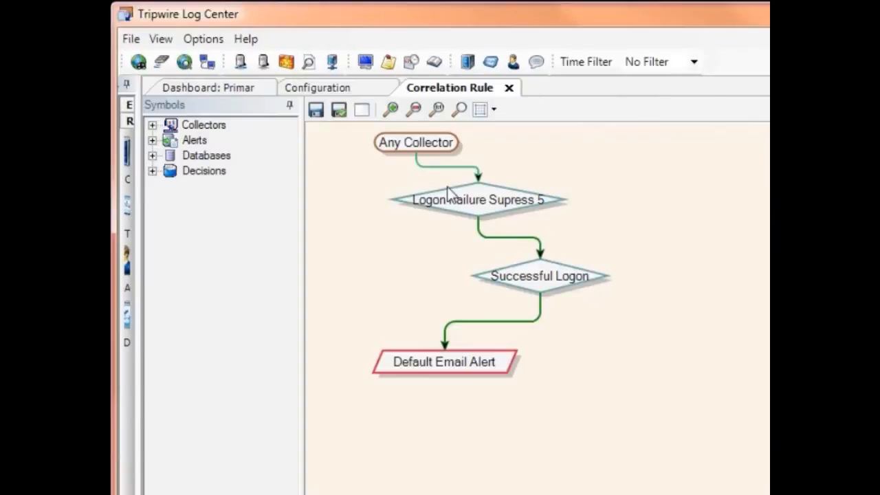
{"action": "mouse_move", "coordinate": [439, 160]}
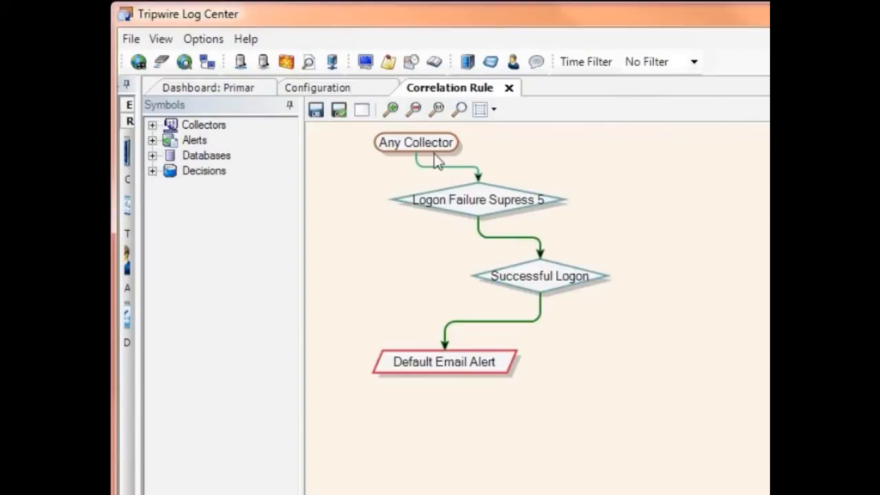
{"action": "mouse_move", "coordinate": [515, 162]}
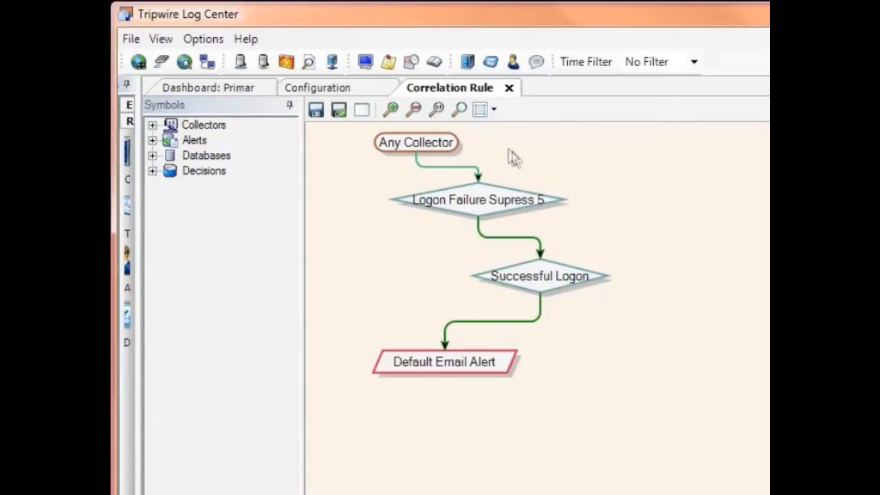
{"action": "mouse_move", "coordinate": [509, 165]}
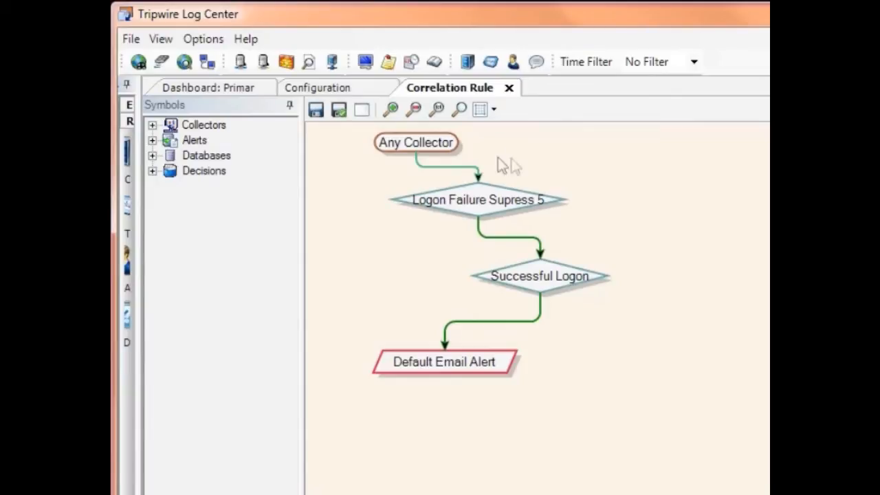
{"action": "left_click", "coordinate": [415, 142]}
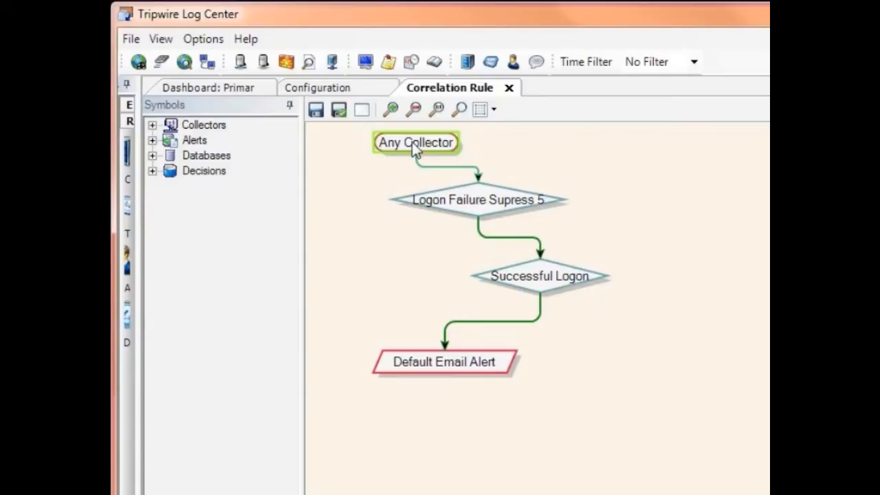
{"action": "mouse_move", "coordinate": [552, 157]}
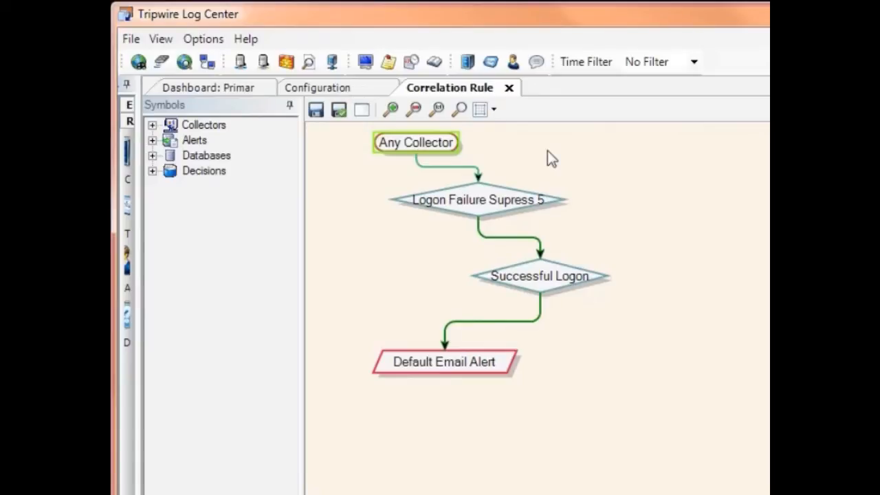
{"action": "mouse_move", "coordinate": [540, 150]}
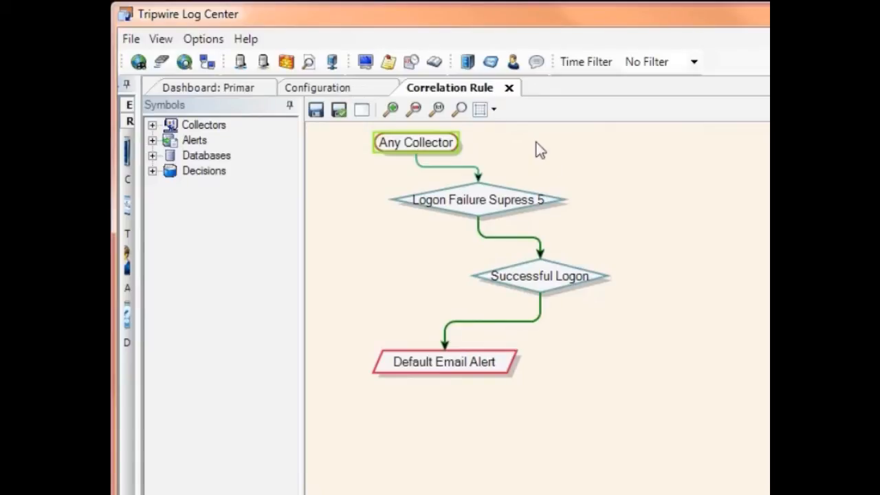
{"action": "left_click", "coordinate": [478, 200]}
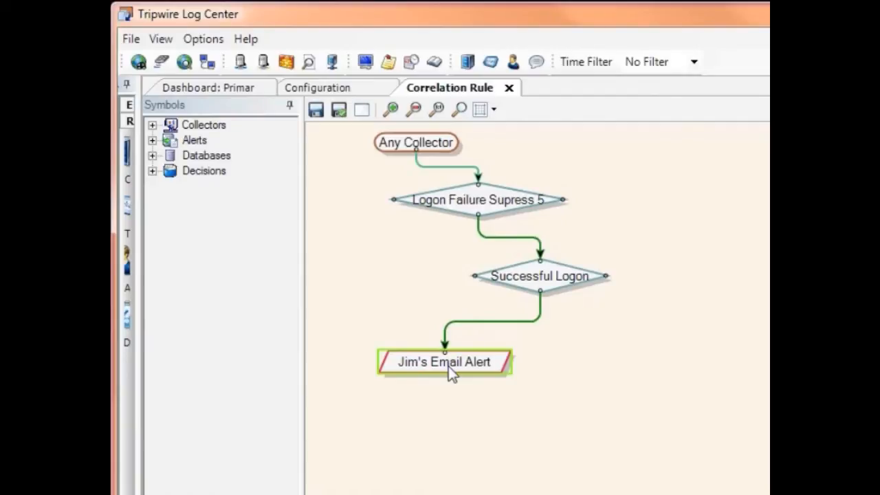
{"action": "left_click", "coordinate": [540, 276]}
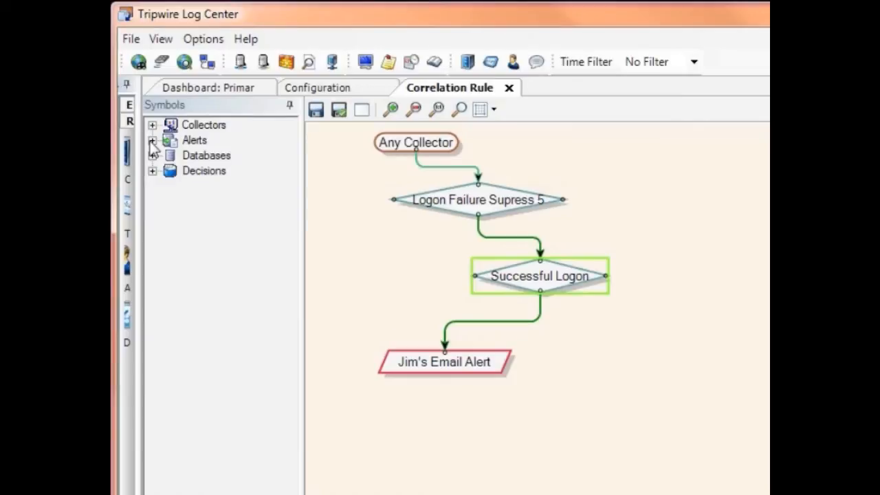
- Place a disable account alert node on the rule canvas and show its Alert Settings
{"action": "left_click", "coordinate": [152, 140]}
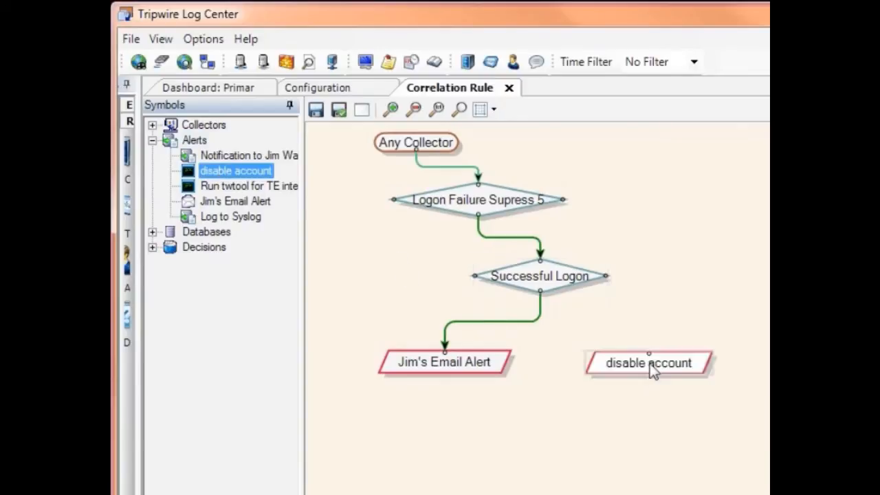
{"action": "left_click", "coordinate": [648, 362]}
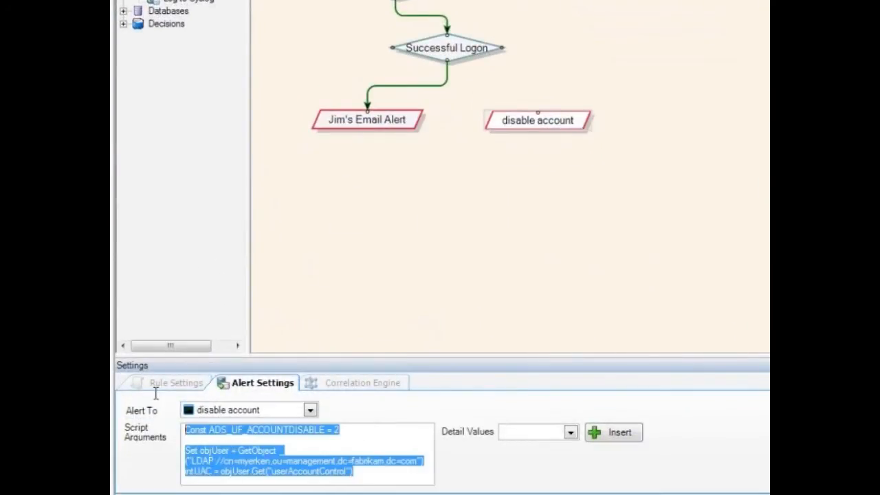
- Review the disable account script's LDAP path, then move to the Audit Logger search page
{"action": "left_click", "coordinate": [303, 454]}
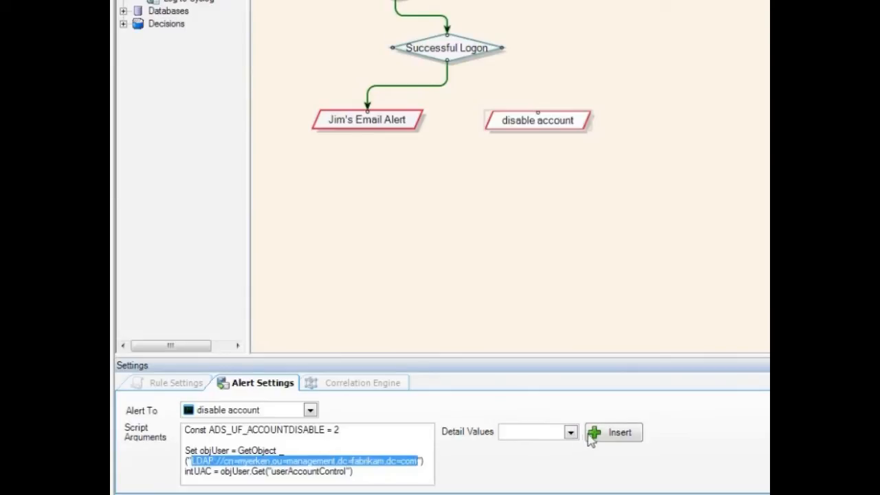
{"action": "left_click", "coordinate": [571, 432]}
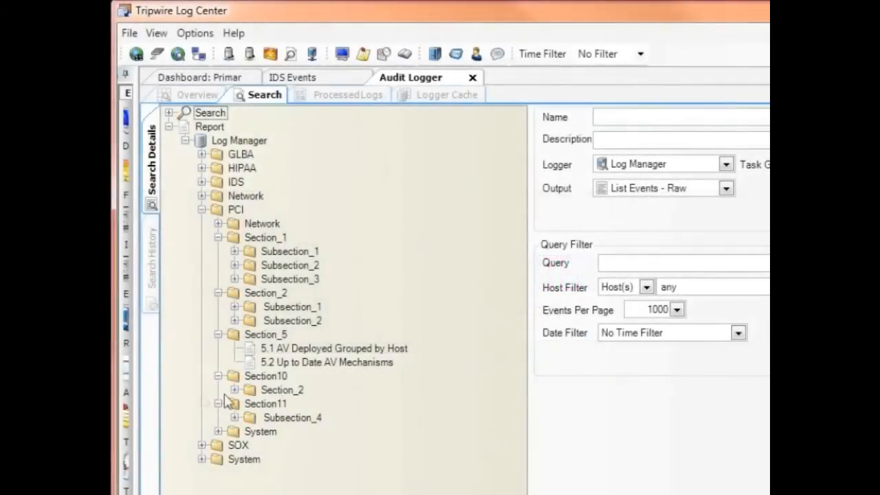
- Under PCI Section10 > Section_2, load and run the 10.2.4 Failed login Events - Detailed report
{"action": "left_click", "coordinate": [234, 390]}
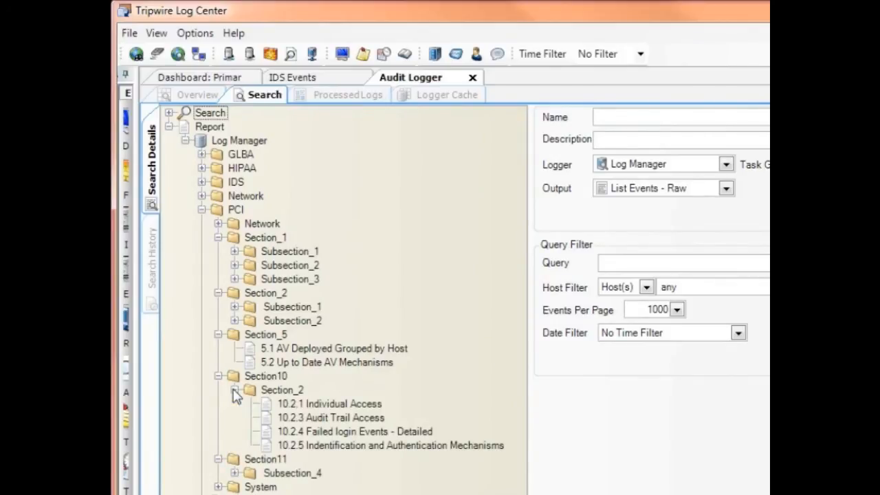
{"action": "mouse_move", "coordinate": [320, 385]}
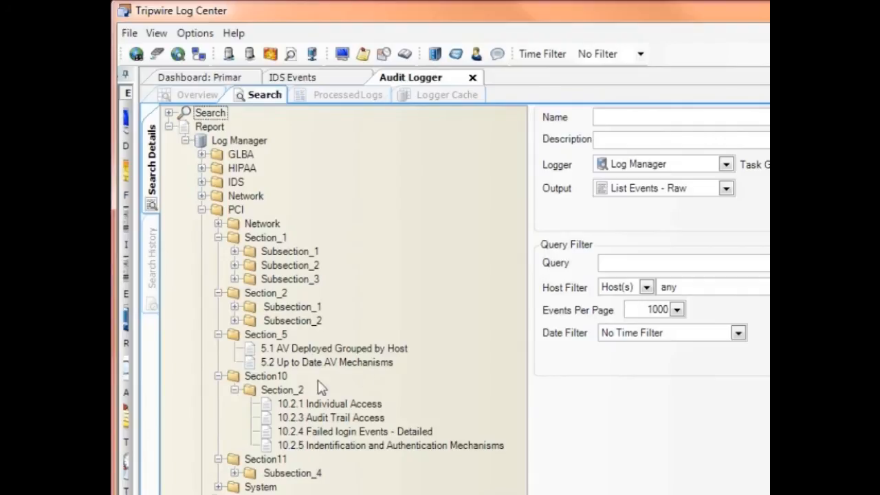
{"action": "mouse_move", "coordinate": [344, 441]}
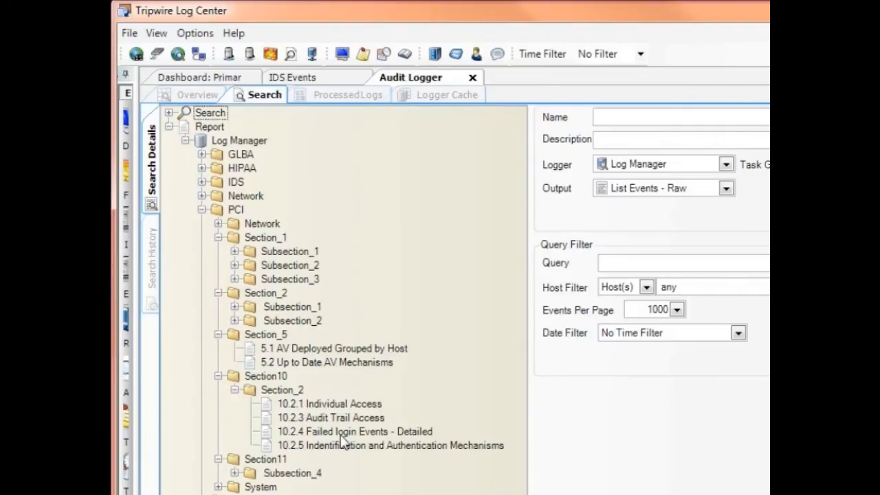
{"action": "left_click", "coordinate": [354, 431]}
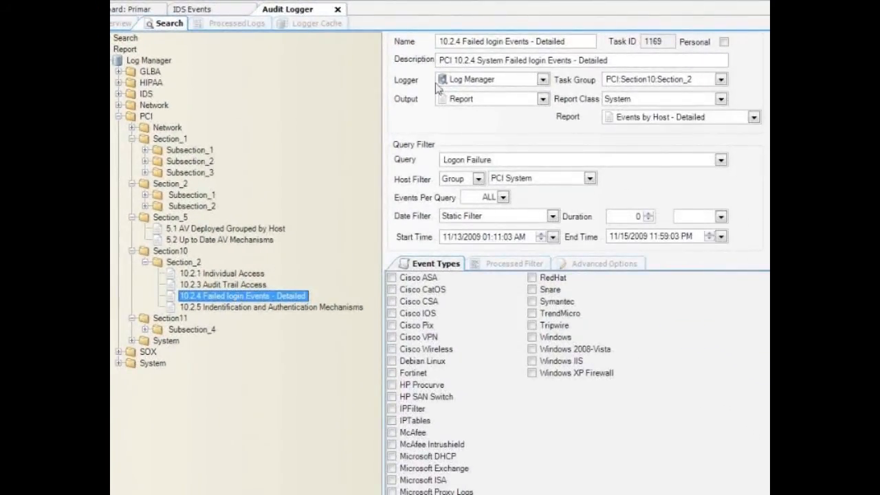
{"action": "mouse_move", "coordinate": [473, 260]}
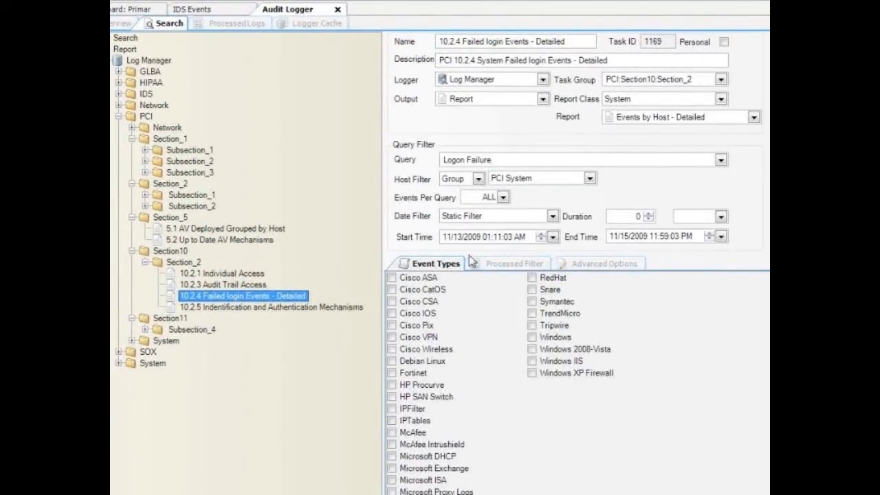
{"action": "mouse_move", "coordinate": [763, 265]}
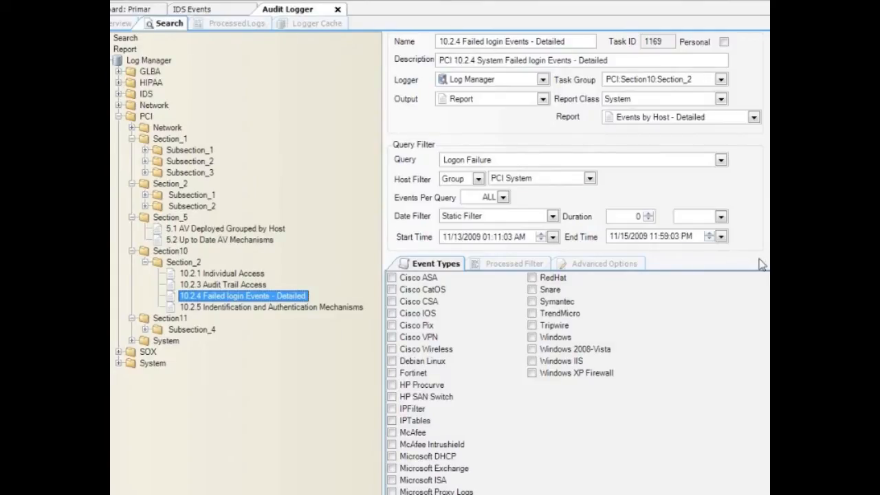
{"action": "mouse_move", "coordinate": [439, 253]}
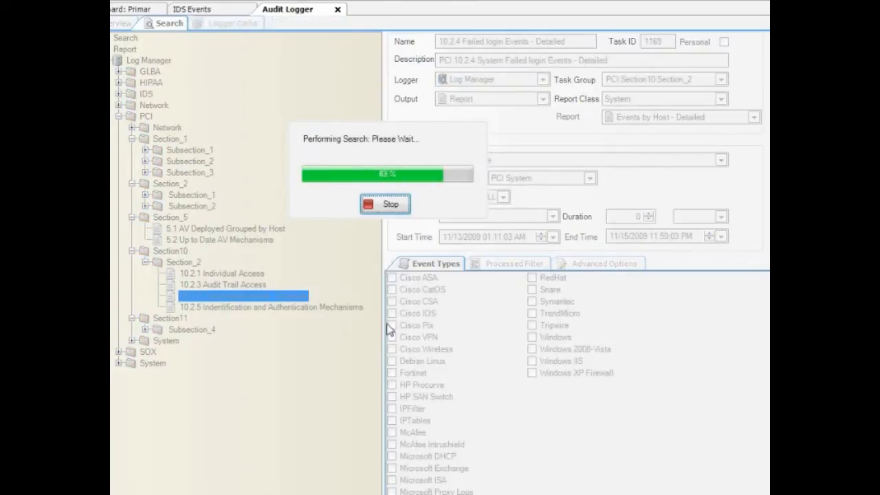
- Open the E-Mail As PDF options for the report and cancel them
{"action": "left_click", "coordinate": [219, 23]}
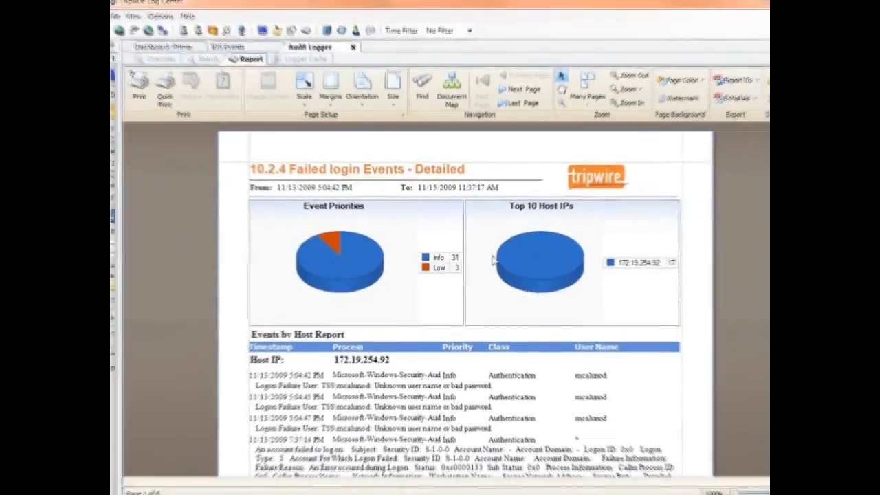
{"action": "left_click", "coordinate": [728, 84]}
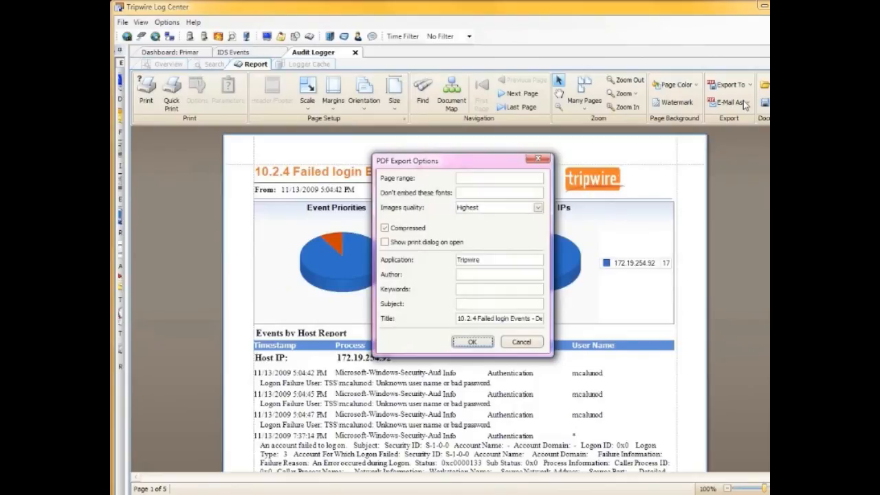
{"action": "left_click", "coordinate": [472, 342]}
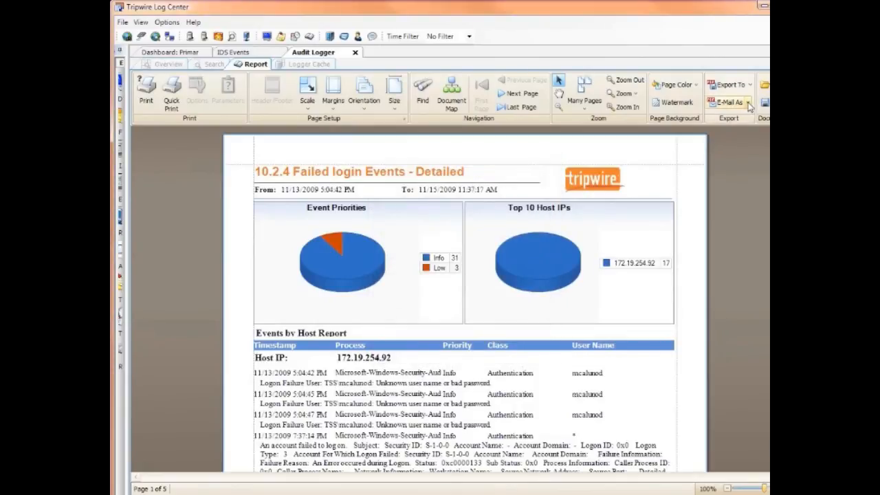
- Set up a text watermark reading 'Tripwire' on the report
{"action": "left_click", "coordinate": [731, 102]}
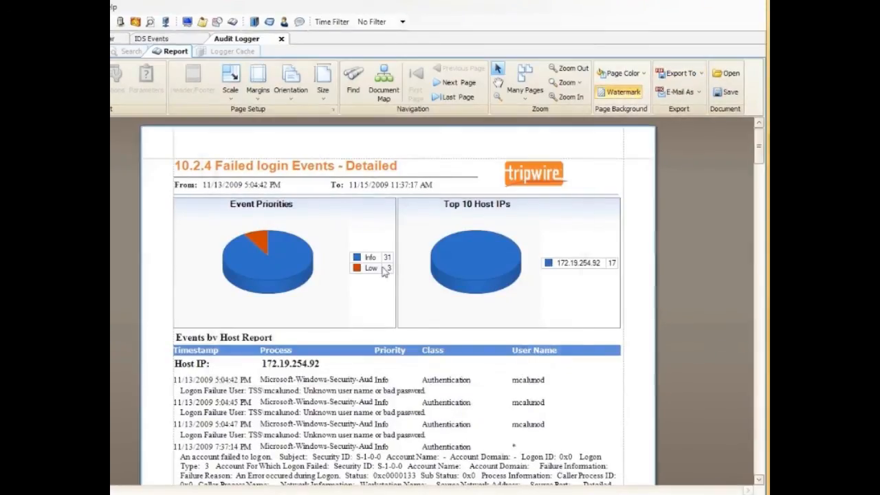
{"action": "left_click", "coordinate": [624, 92]}
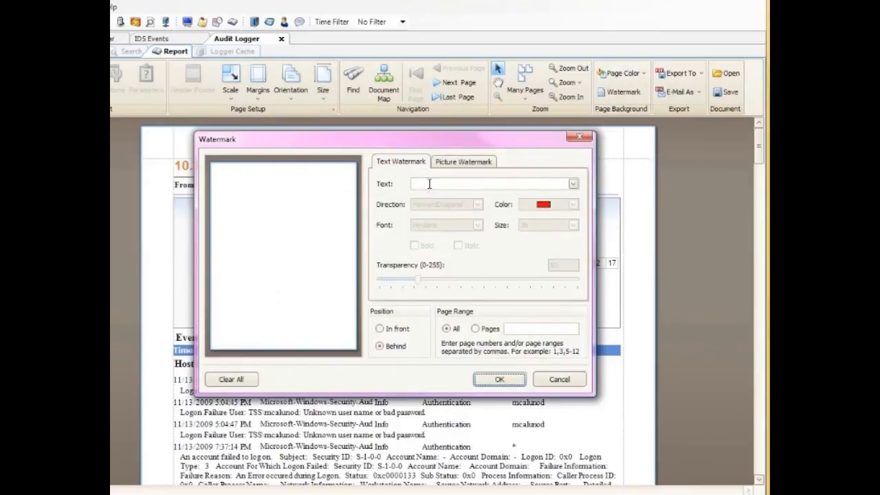
{"action": "type", "text": "Tripwire"}
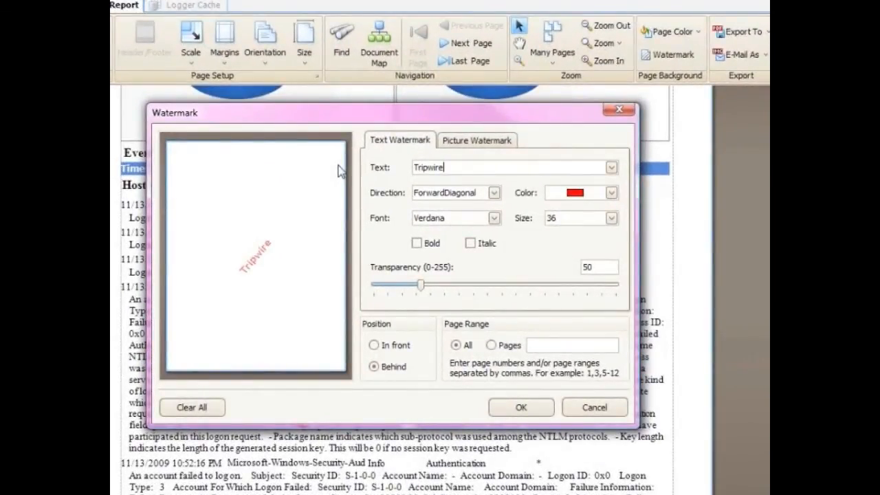